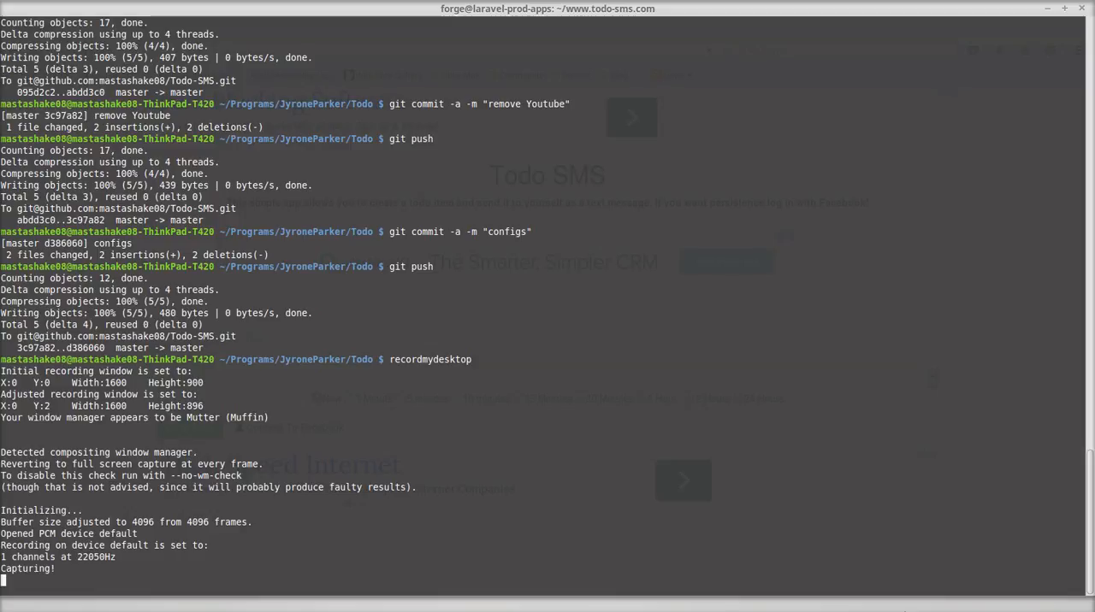
Switch from the recording terminal to the Firefox window showing todo-sms.com
key(alt+Tab)
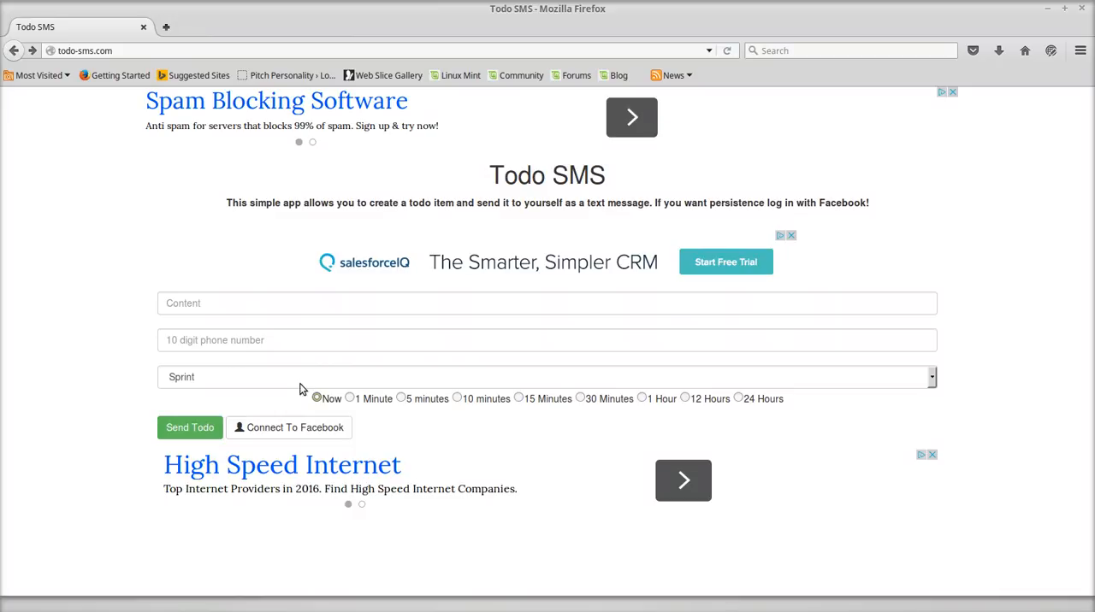
Send the todo 'Get eggs, milk, and bread' to the phone via Sprint, now
click(547, 303)
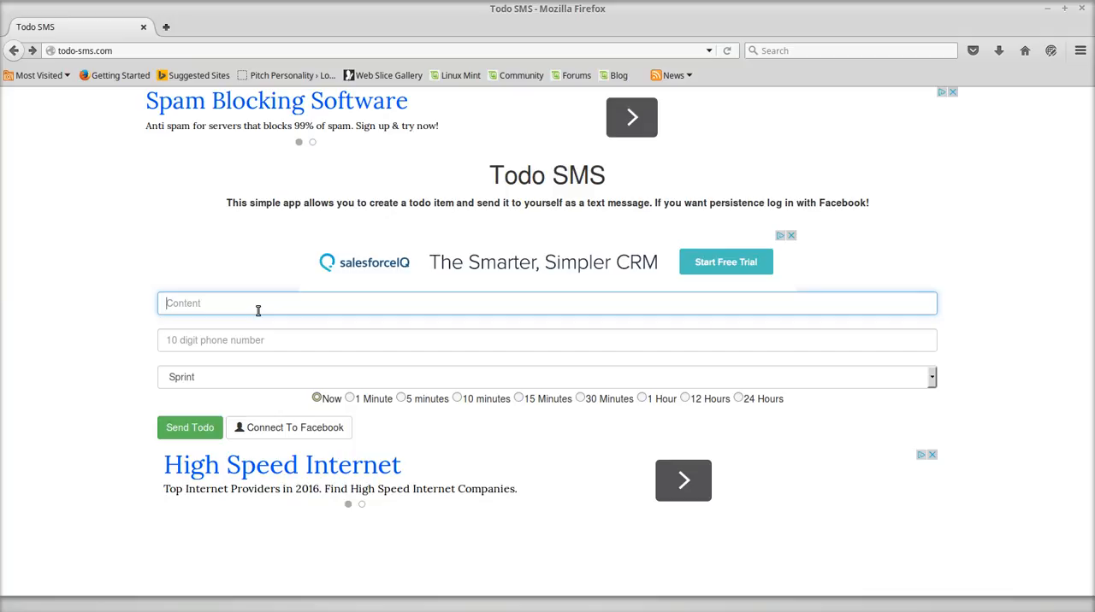
text(Get)
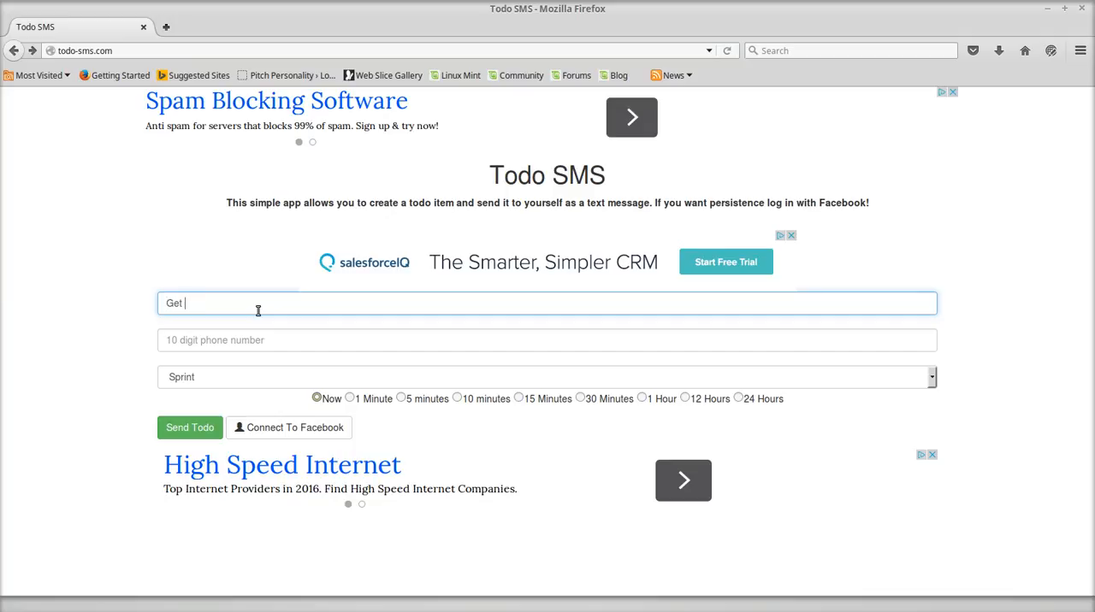
text(eggs, mil)
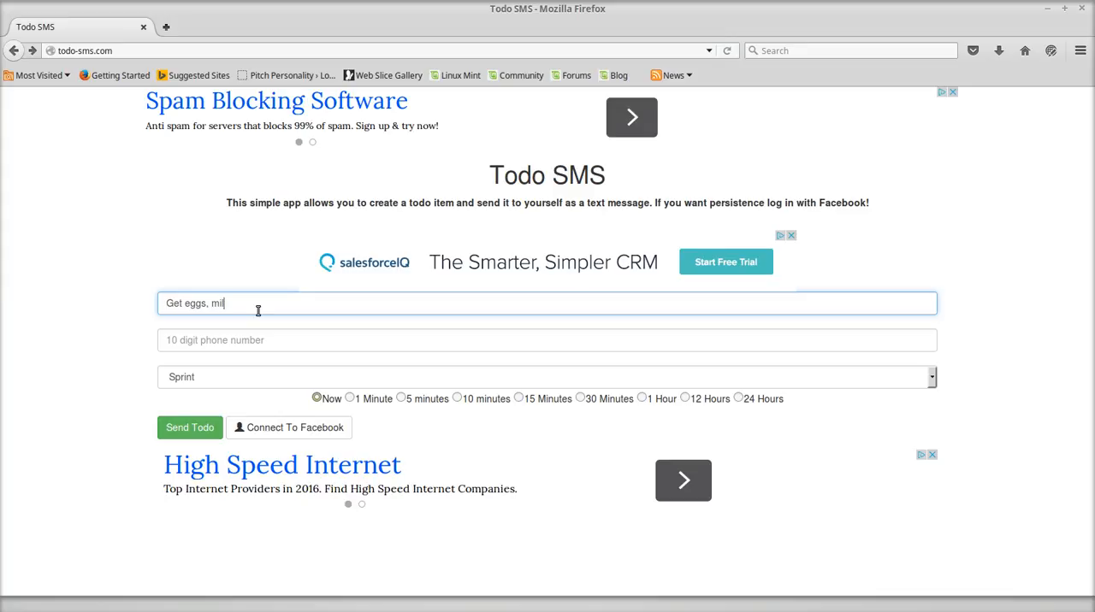
text(k, and break)
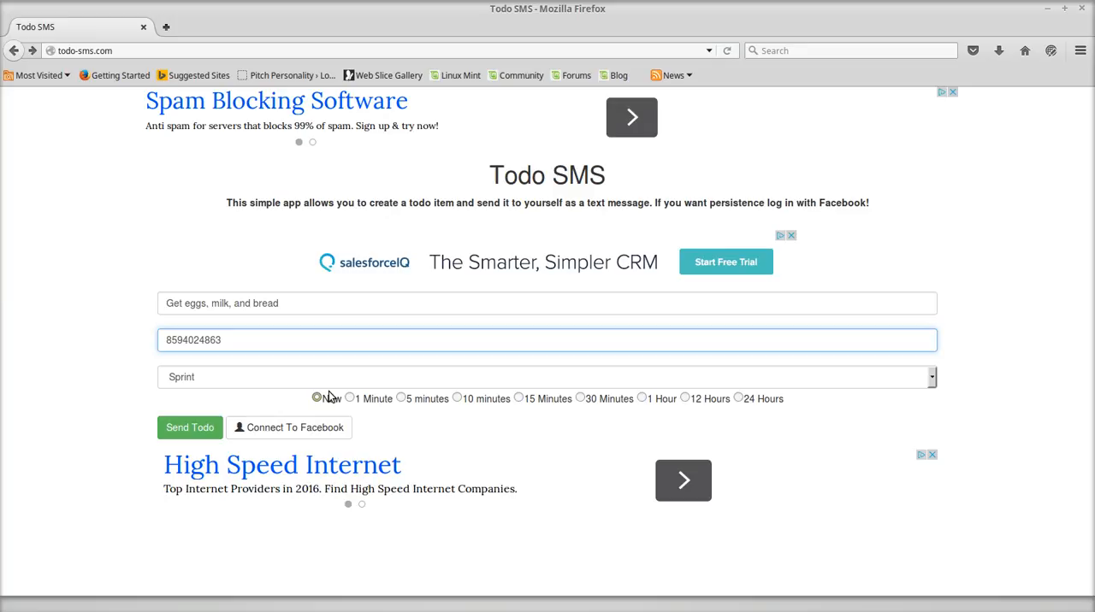
click(189, 428)
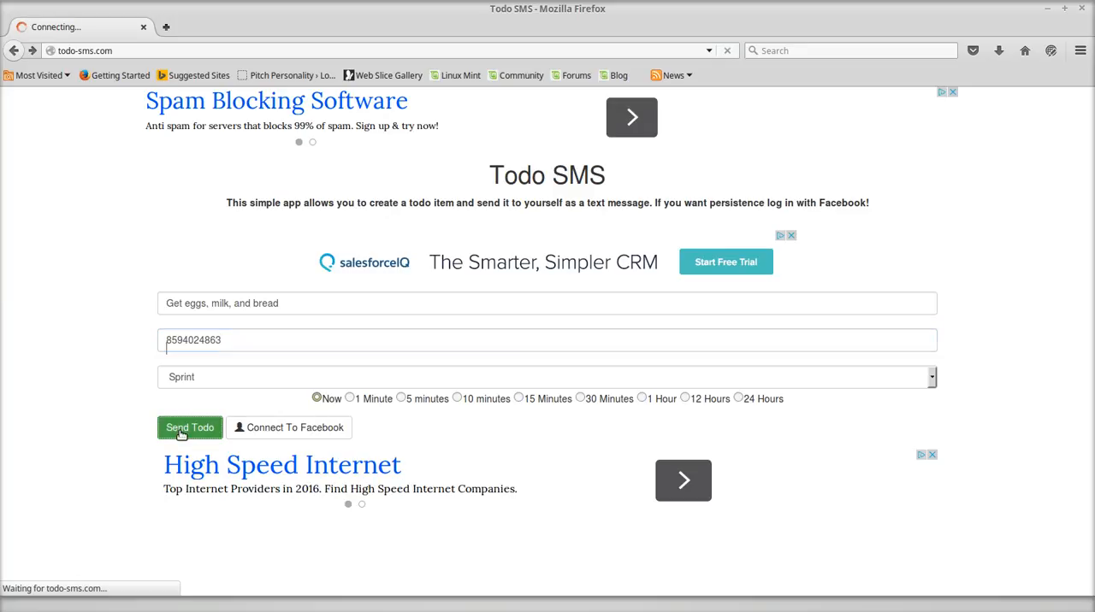
Wait for the green Message Sent! banner and the cleared form
click(189, 427)
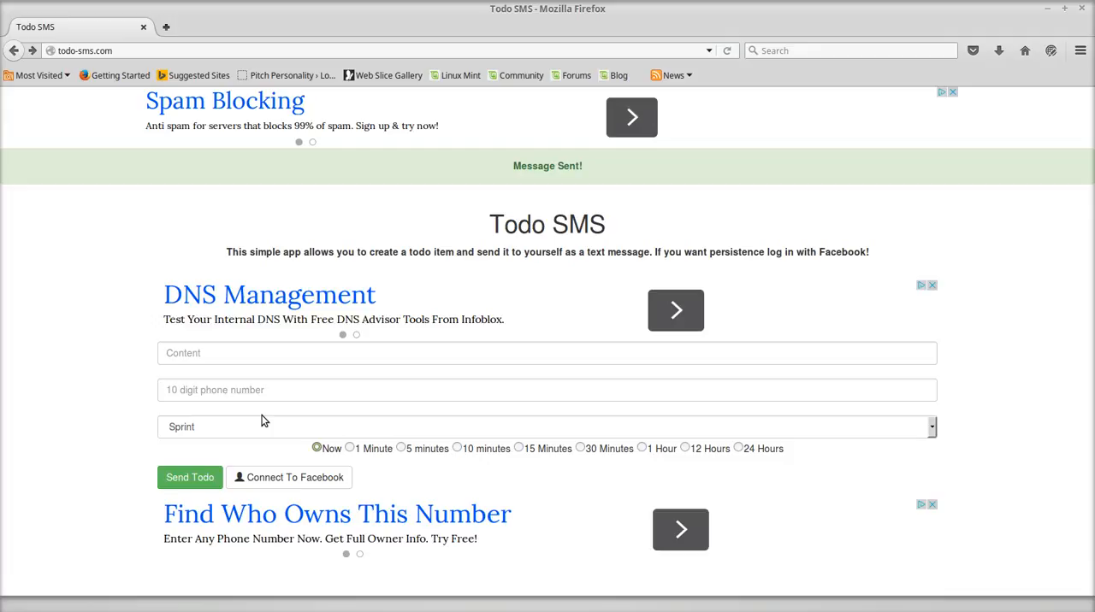
mouse_move(374, 435)
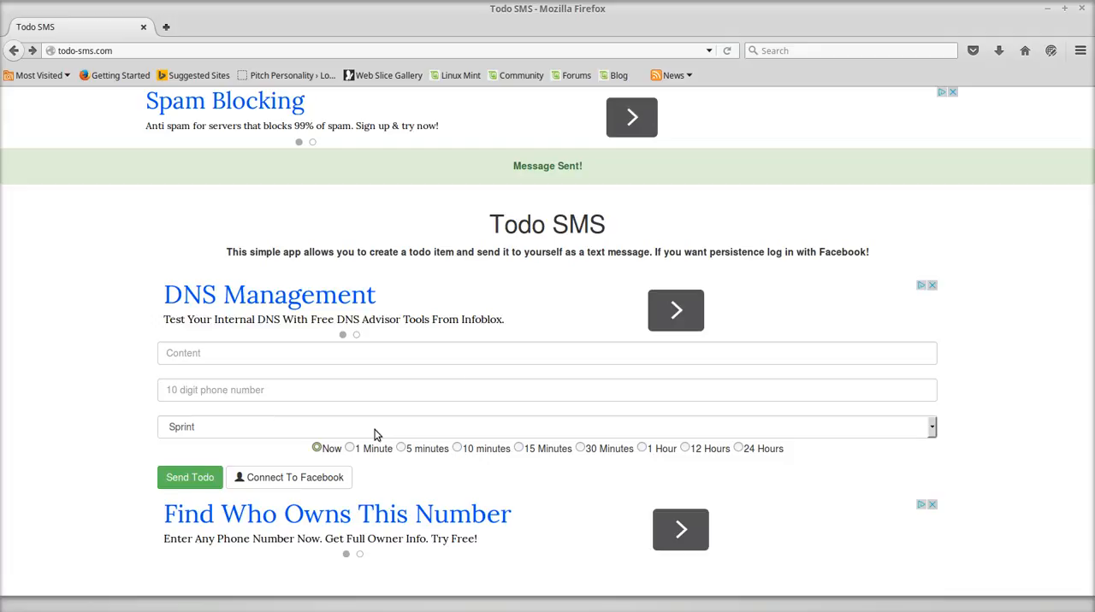
mouse_move(456, 385)
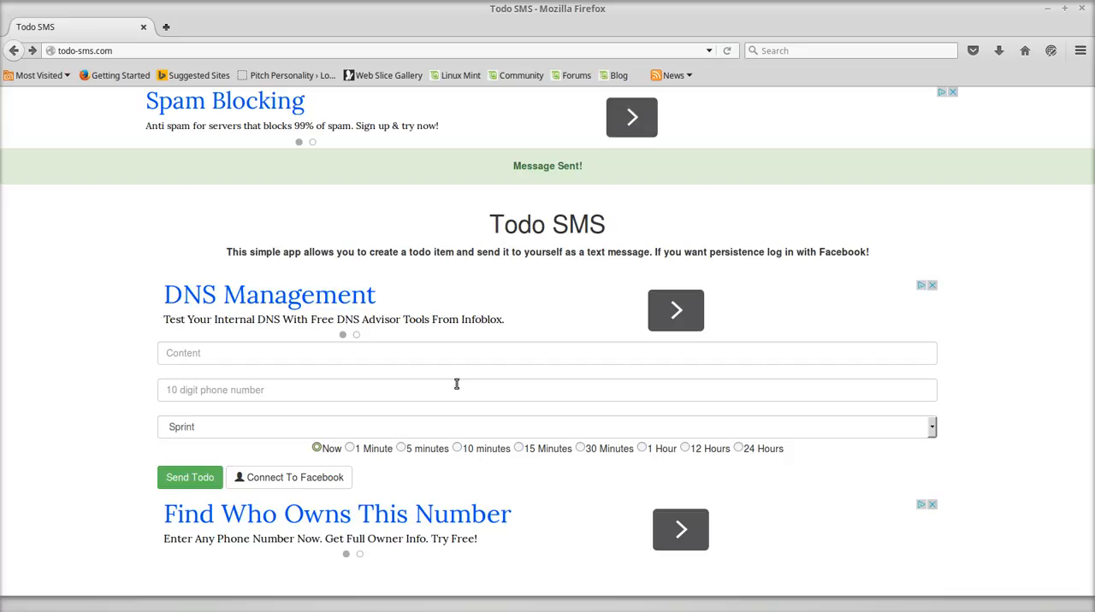
mouse_move(298, 477)
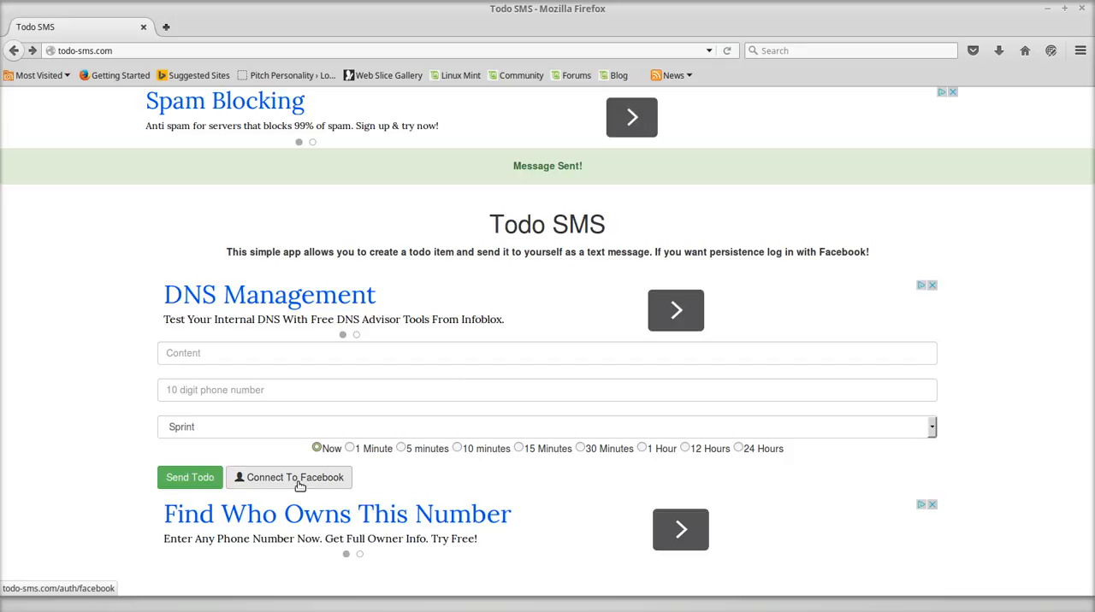
click(289, 477)
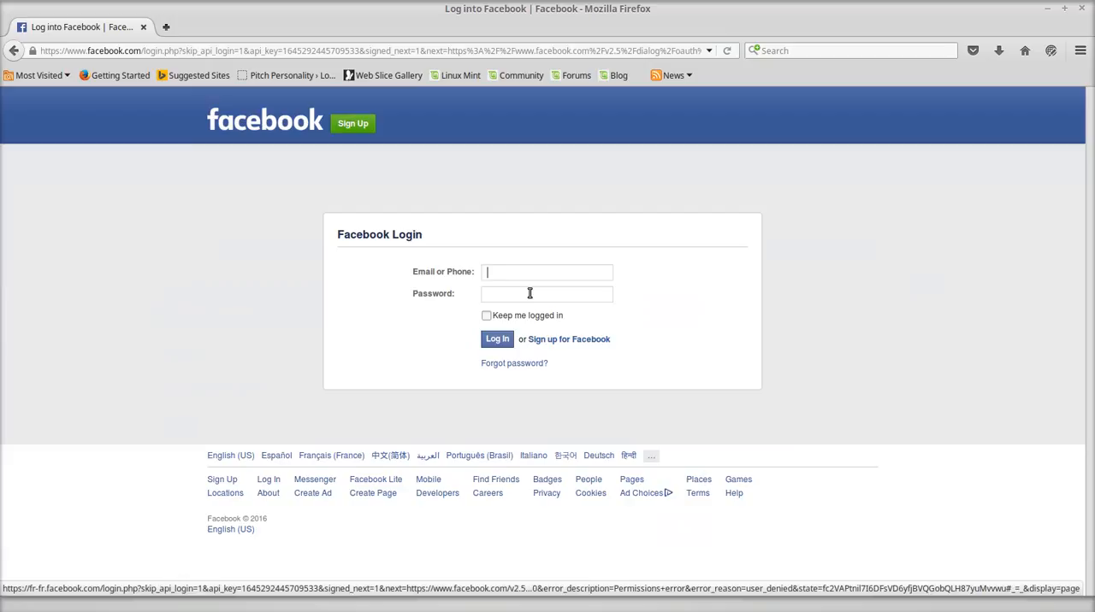
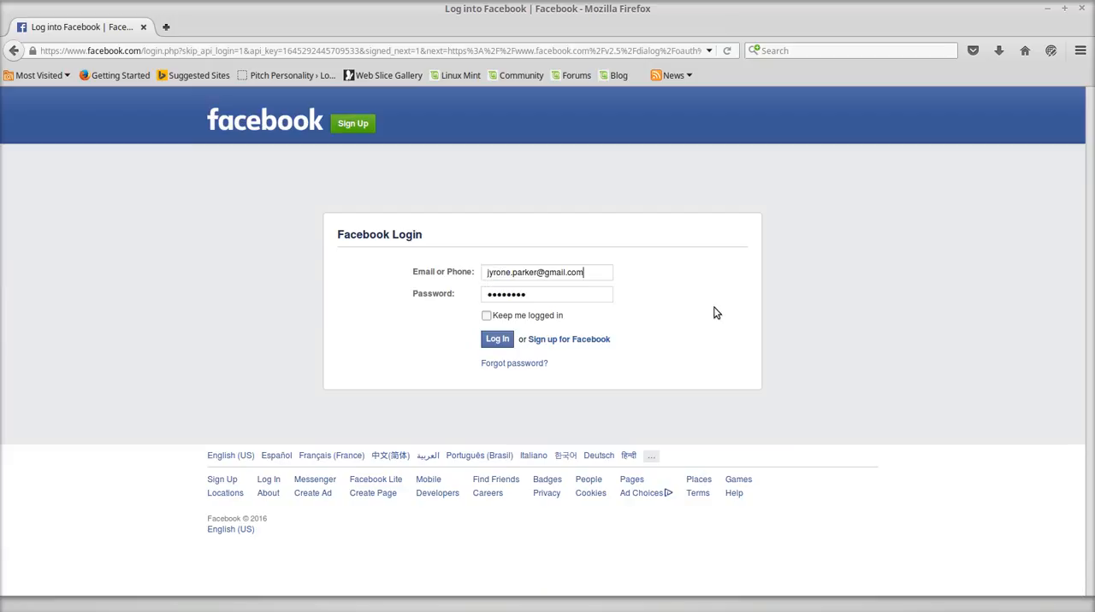
click(497, 339)
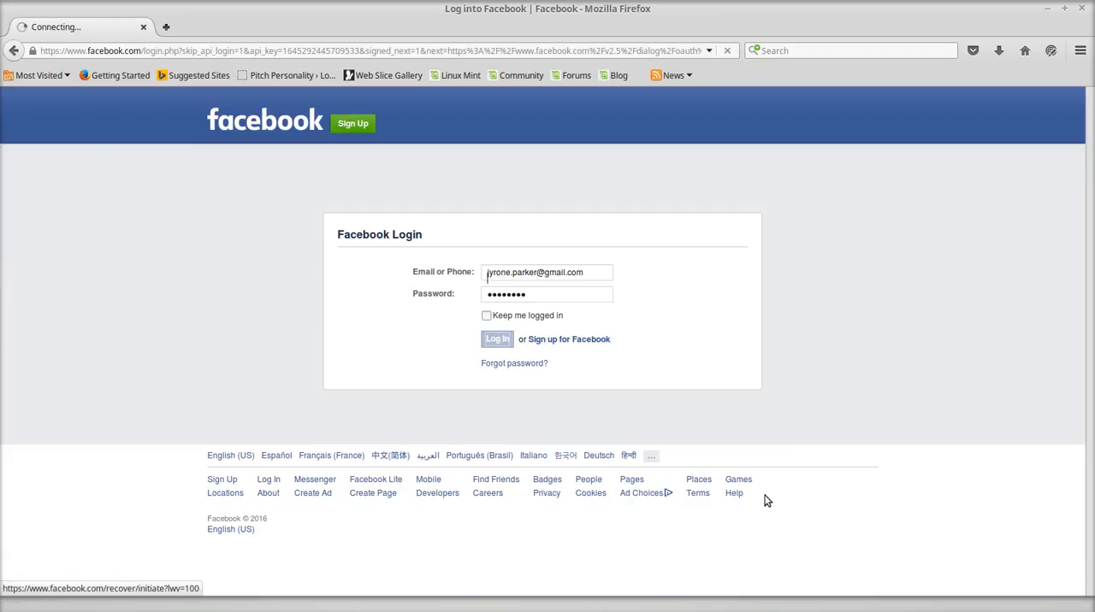
click(497, 339)
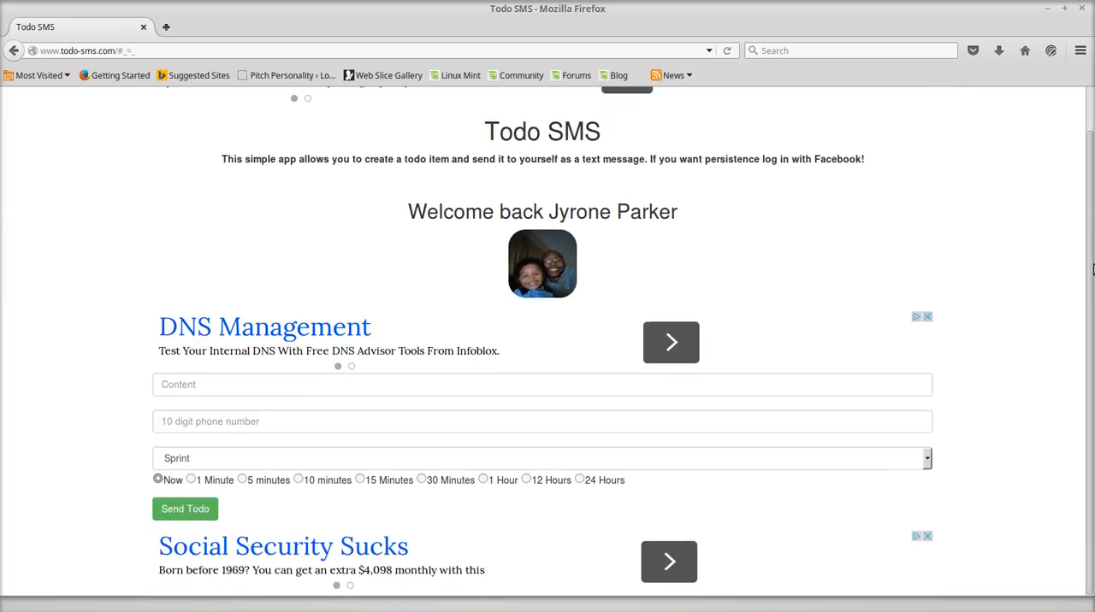
Send the second todo 'This is another test' to the same phone number
click(277, 384)
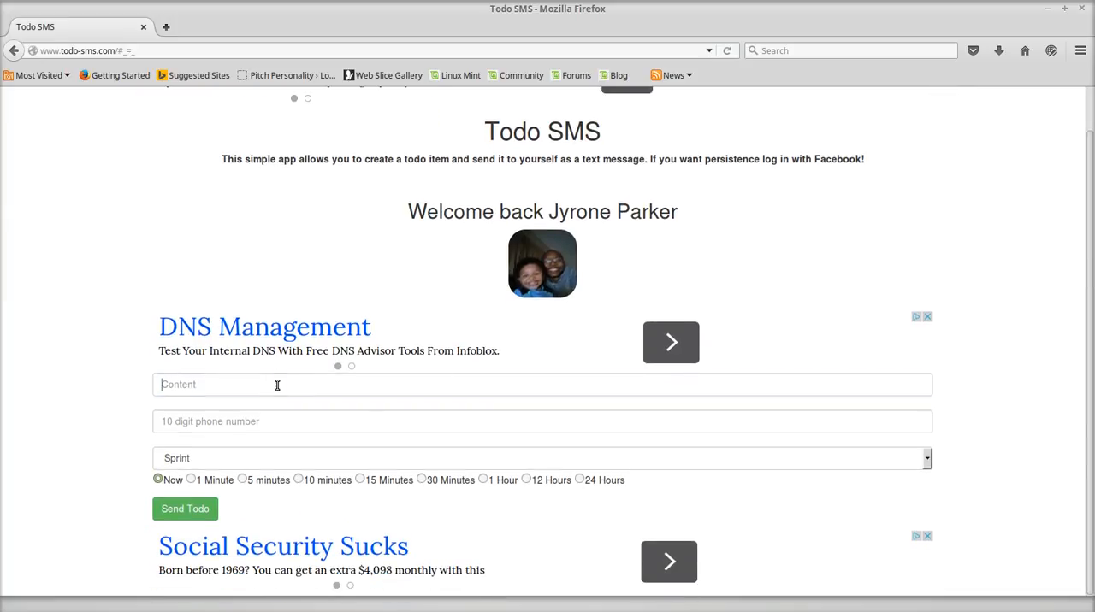
text(This)
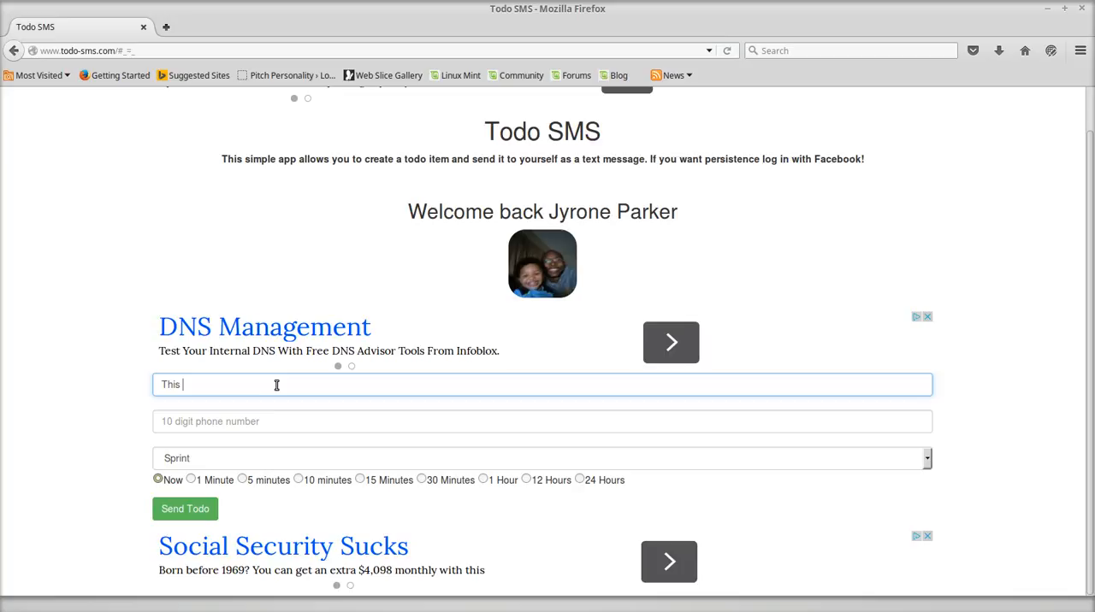
text(is another test)
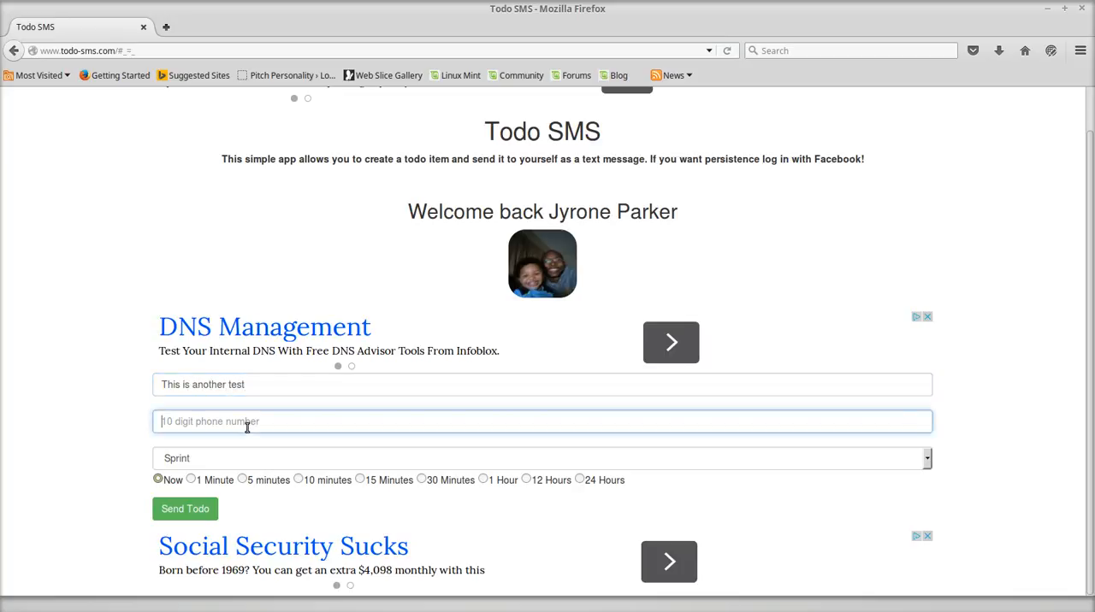
text(85940248)
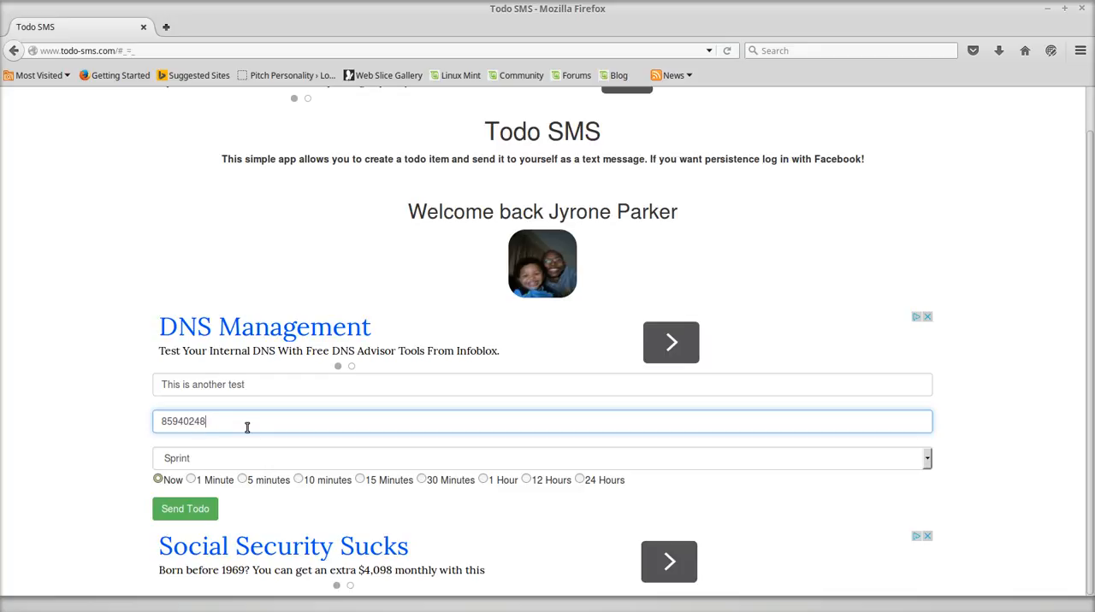
click(185, 509)
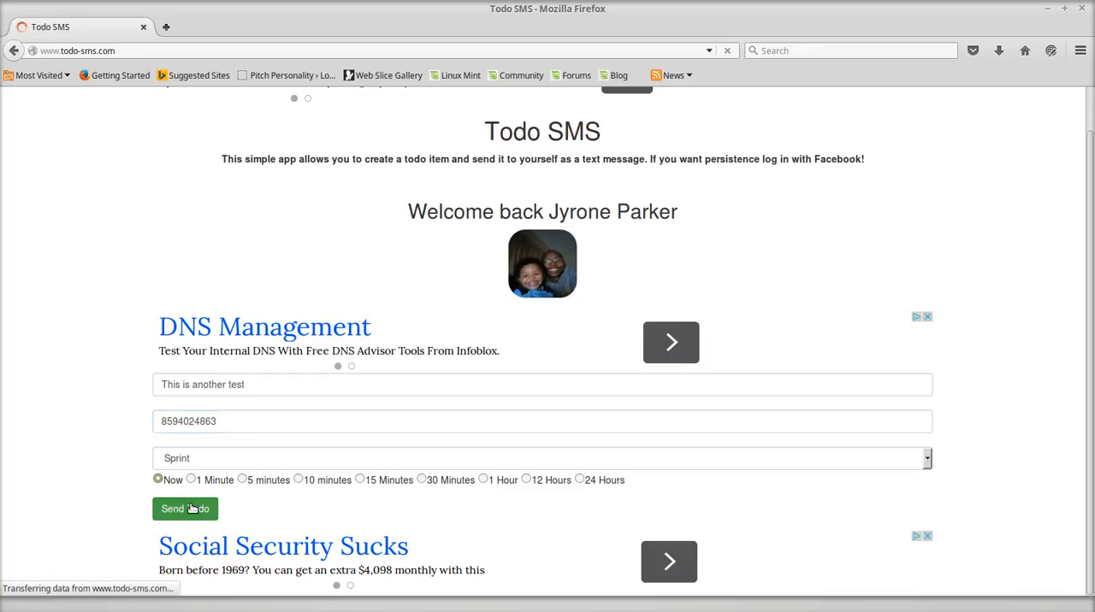
Confirm Message Sent! and highlight 'This is another test' listed under the profile photo
click(185, 509)
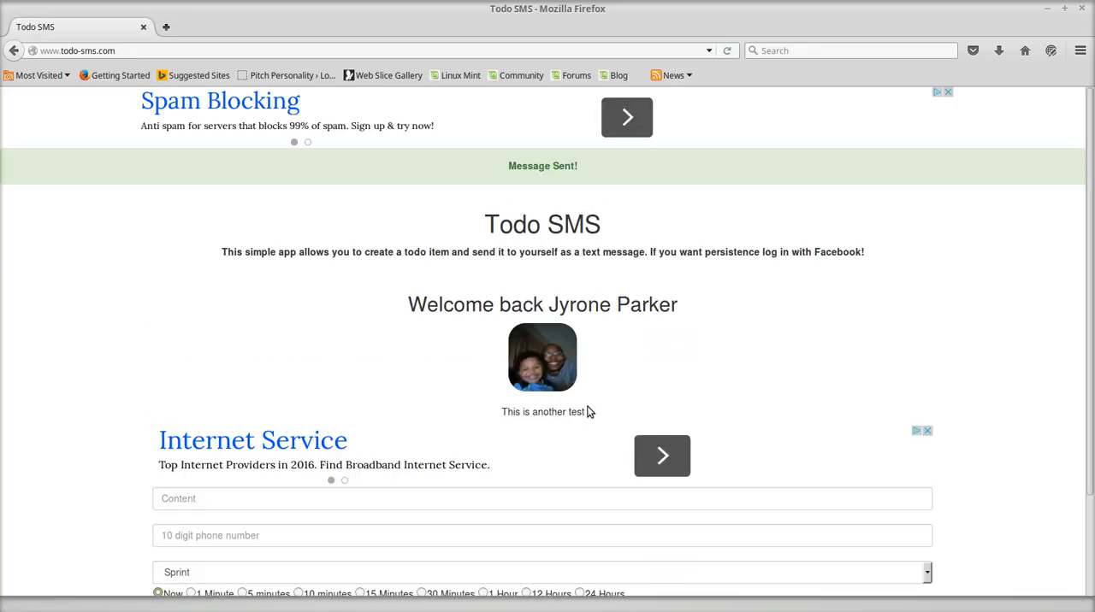
double_click(542, 412)
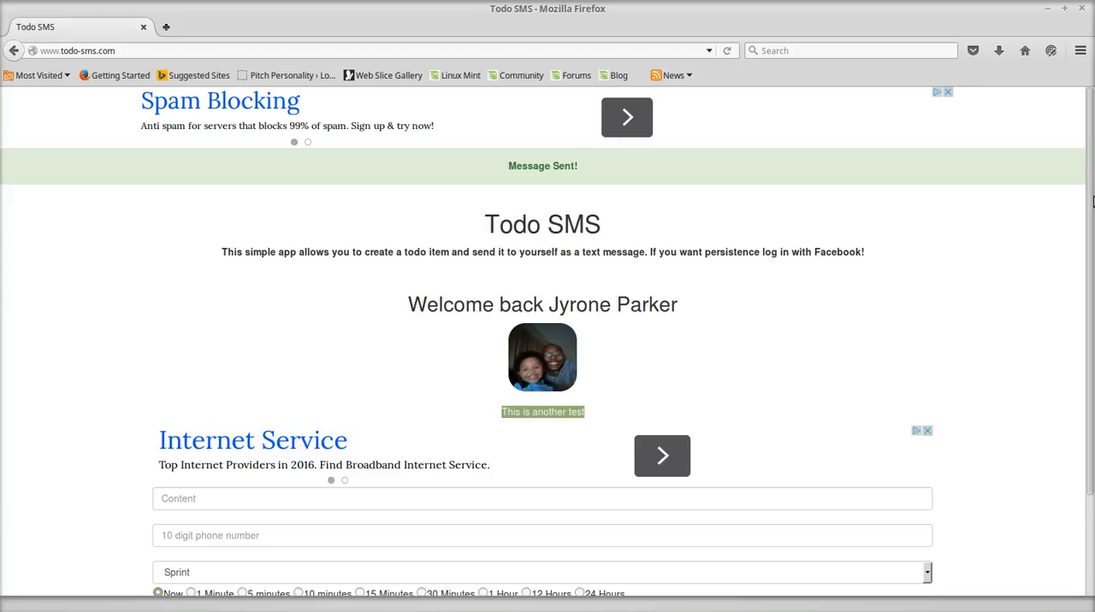